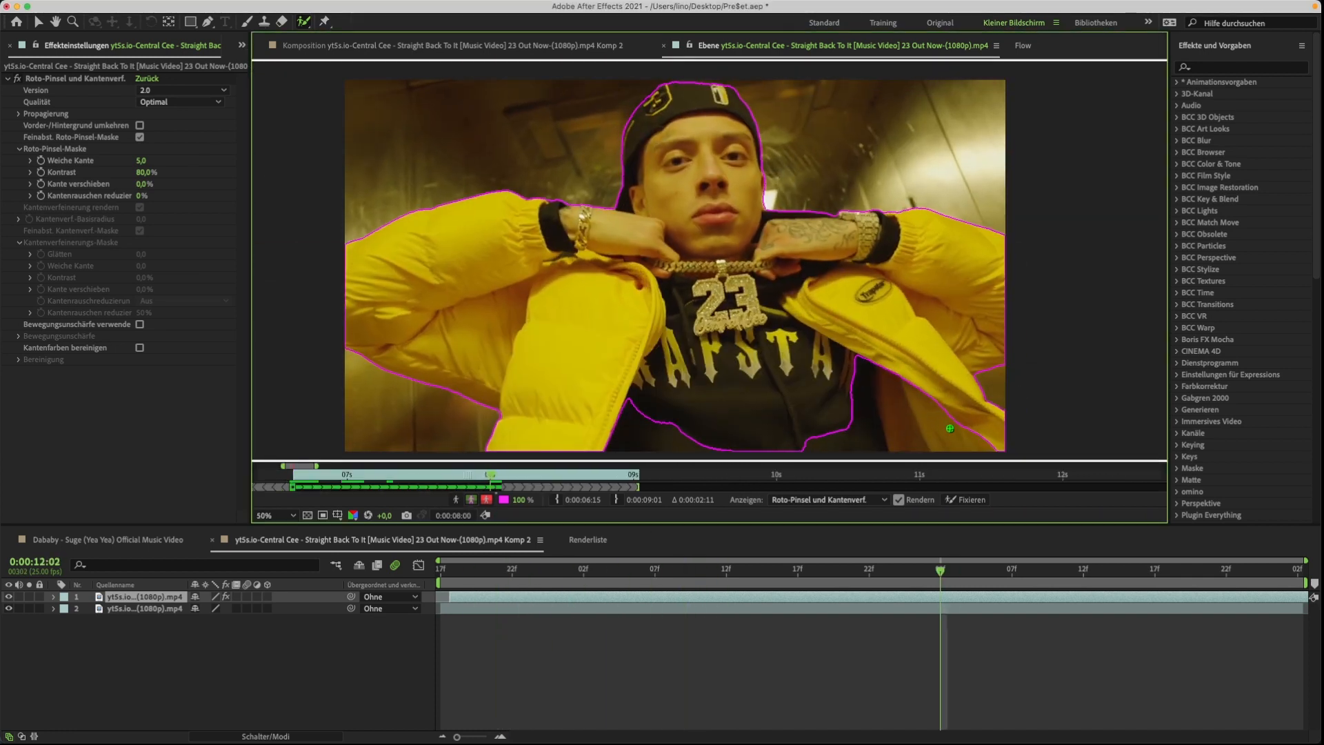
# Switch from the Roto Brush layer view back to the Komposition viewer.
pyautogui.click(270, 516)
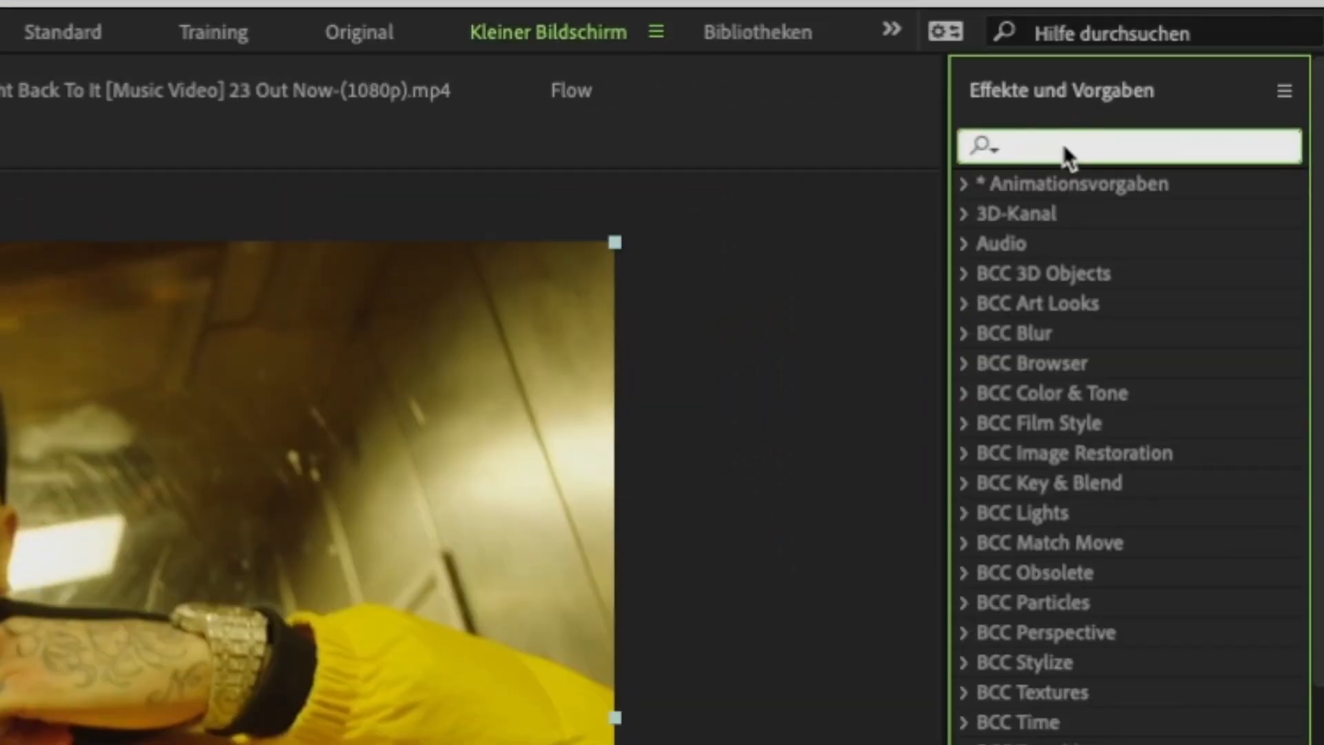
# Search presets for 'liquidtwi' and pick WooshRight from the RAIO-LiquidTwist results.
pyautogui.write('liqui')
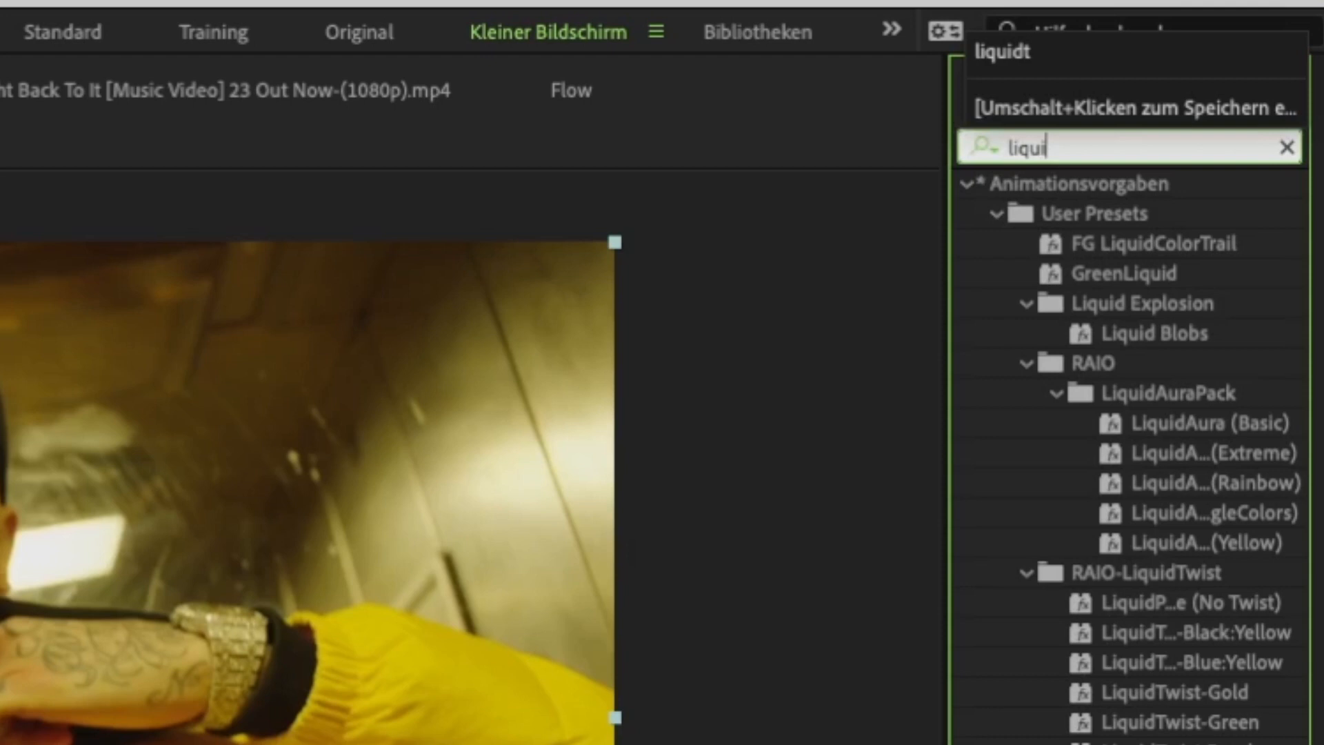
pyautogui.write('twi')
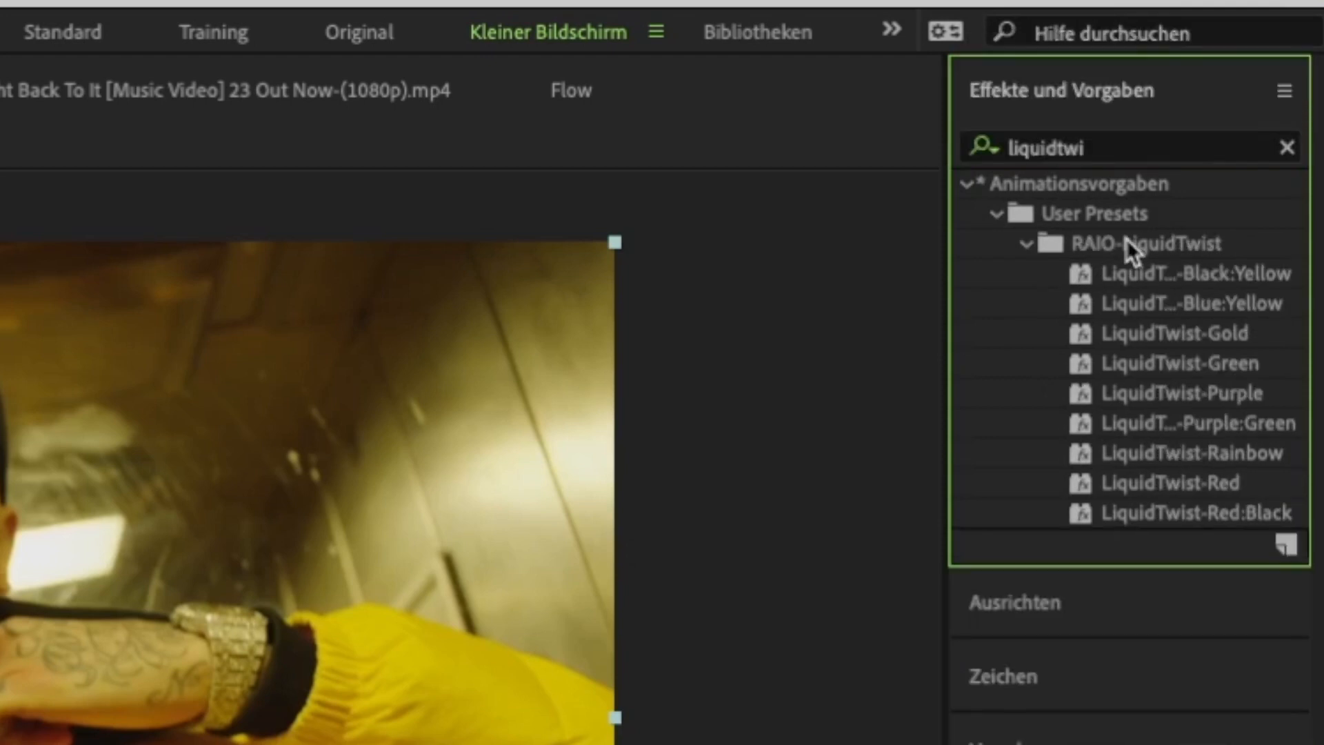
pyautogui.moveTo(1165, 372)
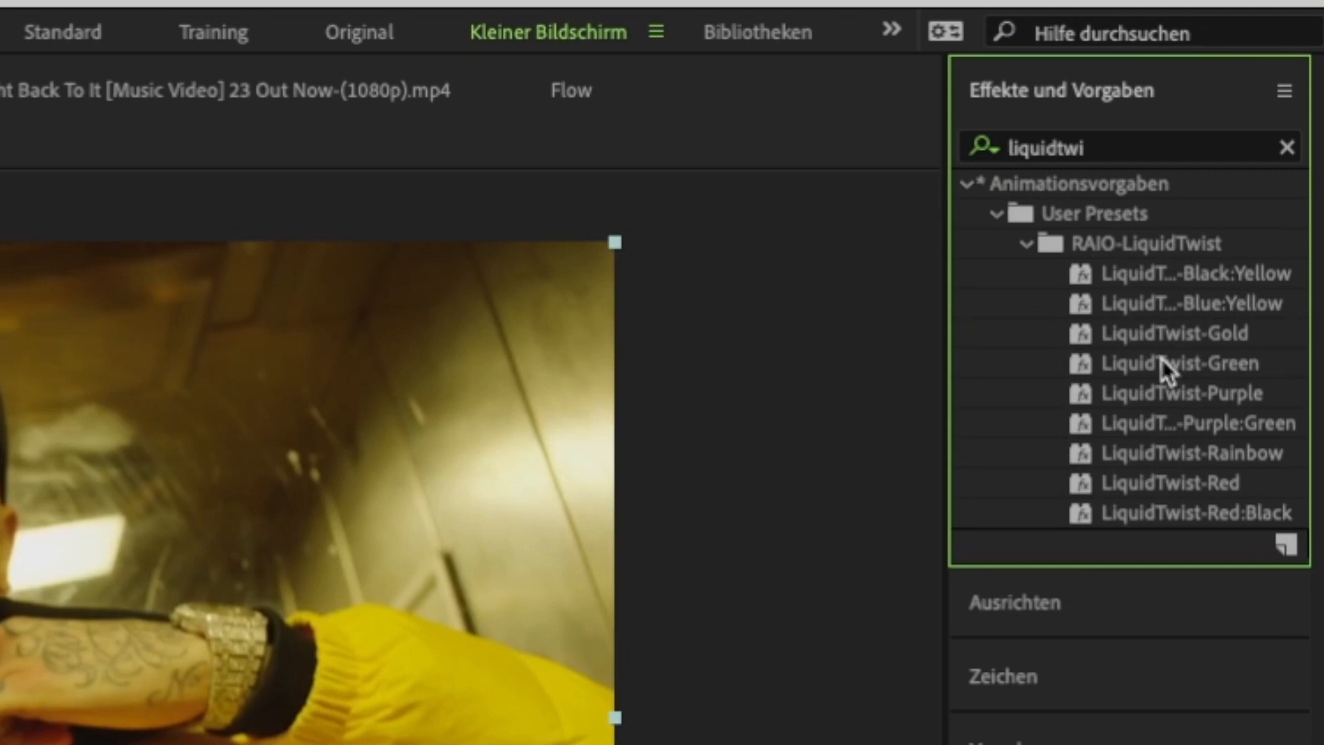
pyautogui.moveTo(1141, 429)
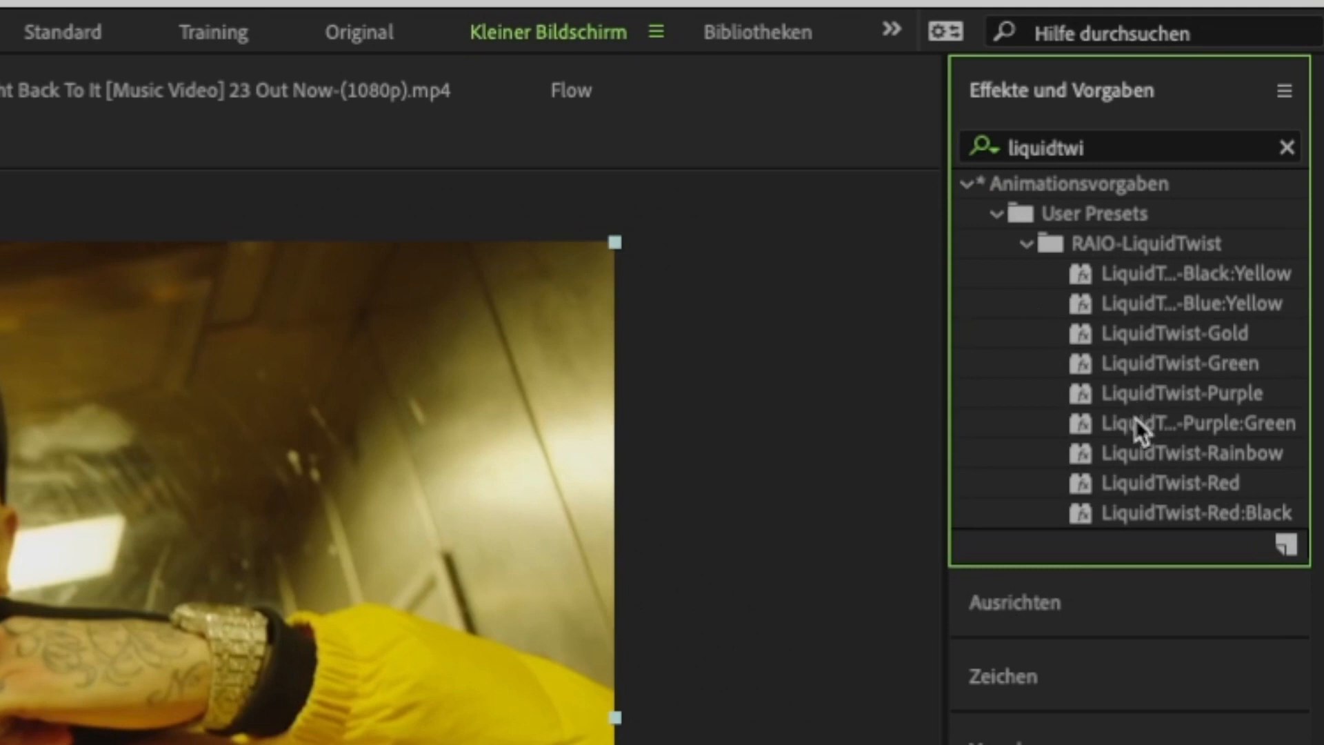
pyautogui.moveTo(1137, 409)
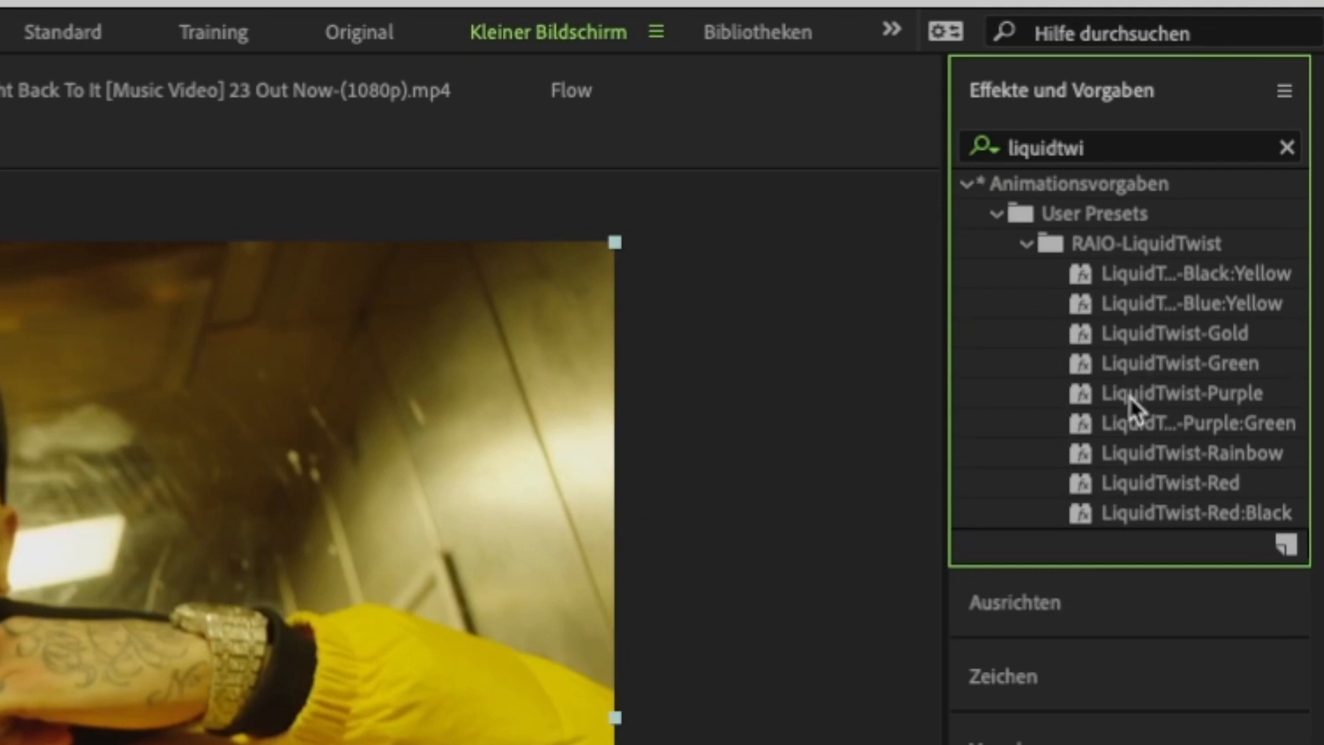
pyautogui.scroll(3)
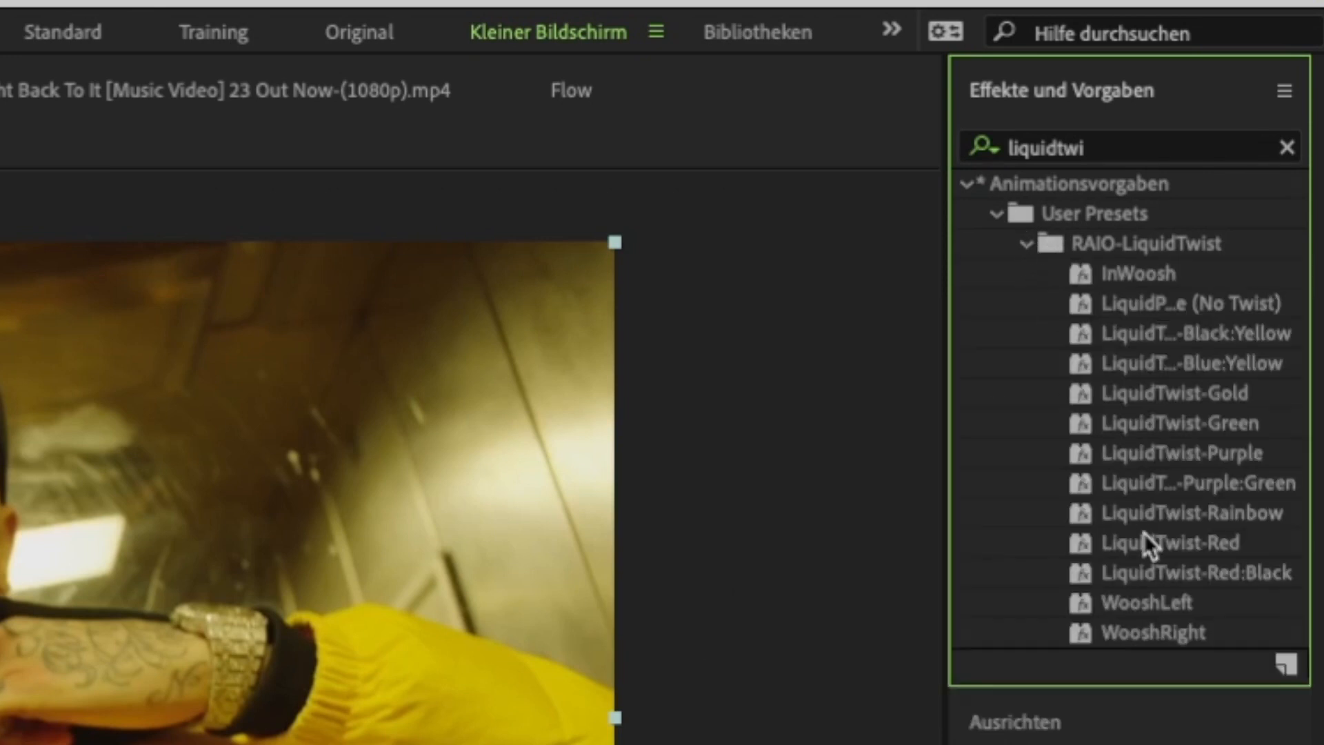
pyautogui.moveTo(1136, 646)
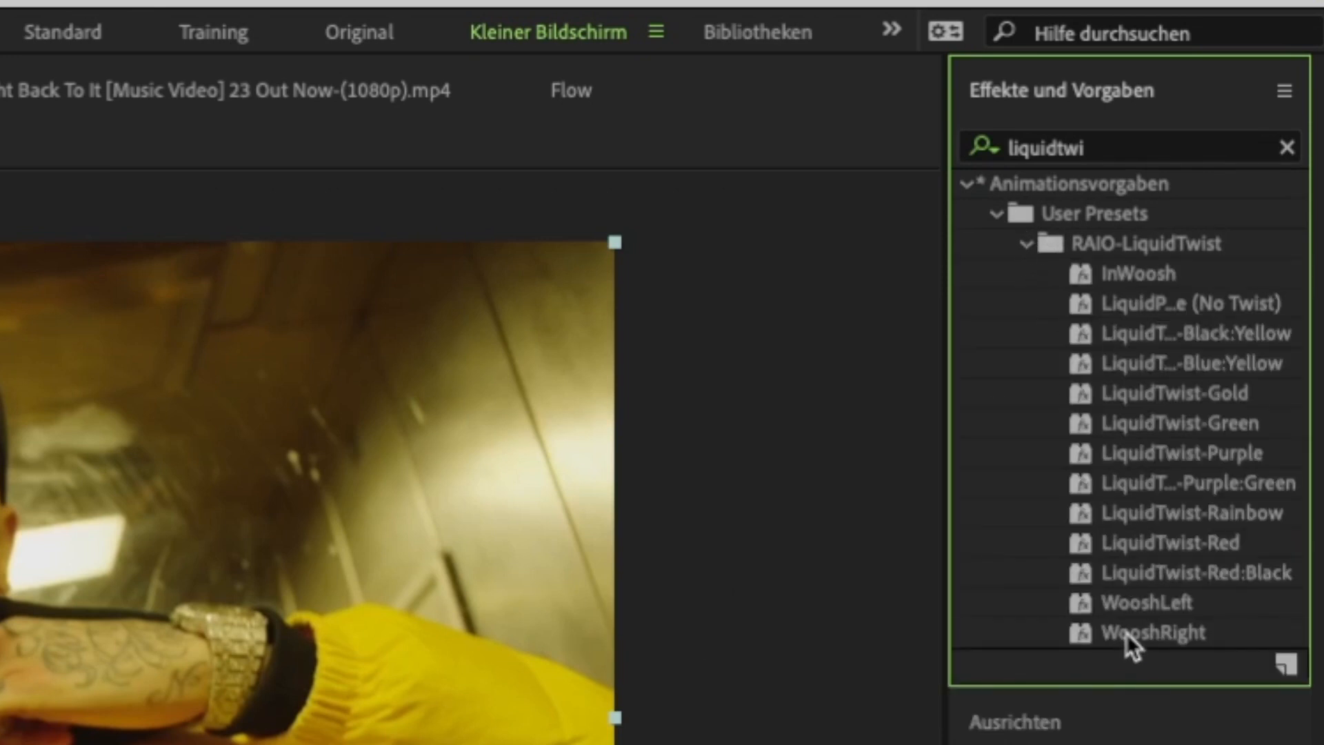
pyautogui.click(1154, 631)
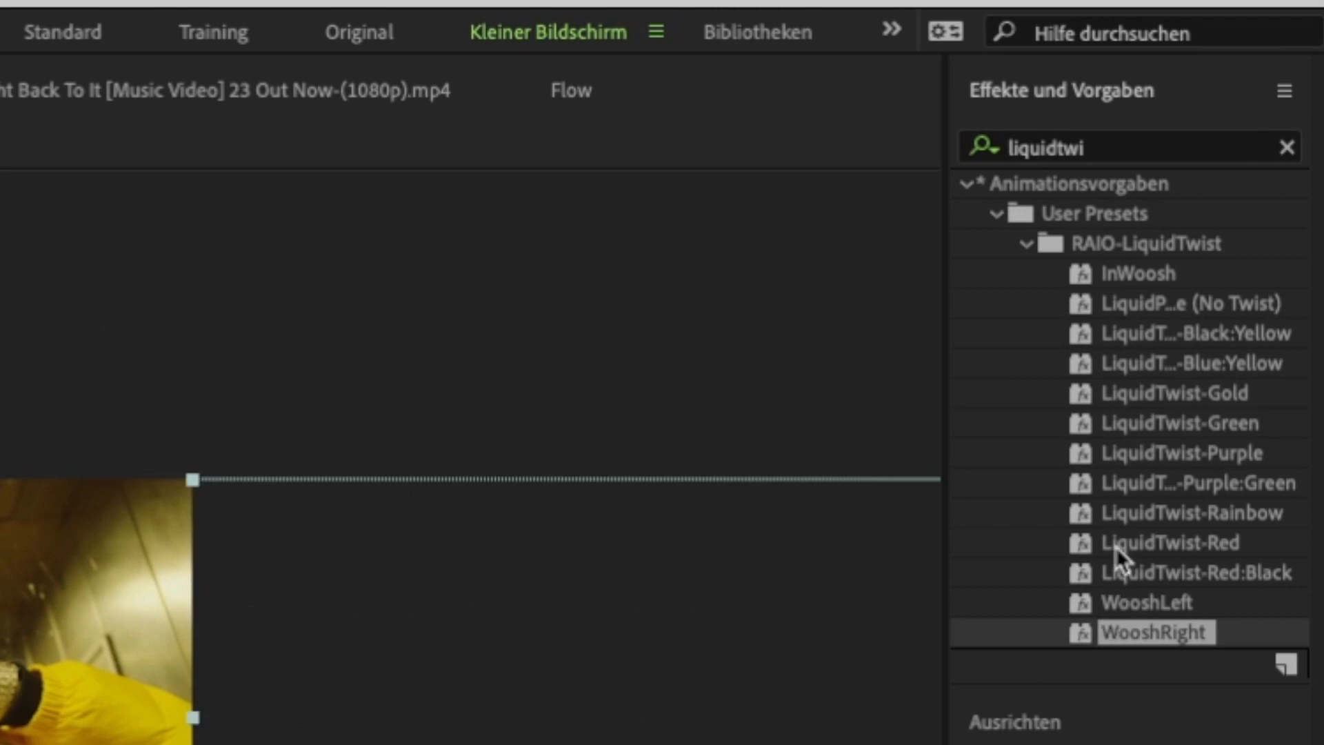
pyautogui.moveTo(1205, 605)
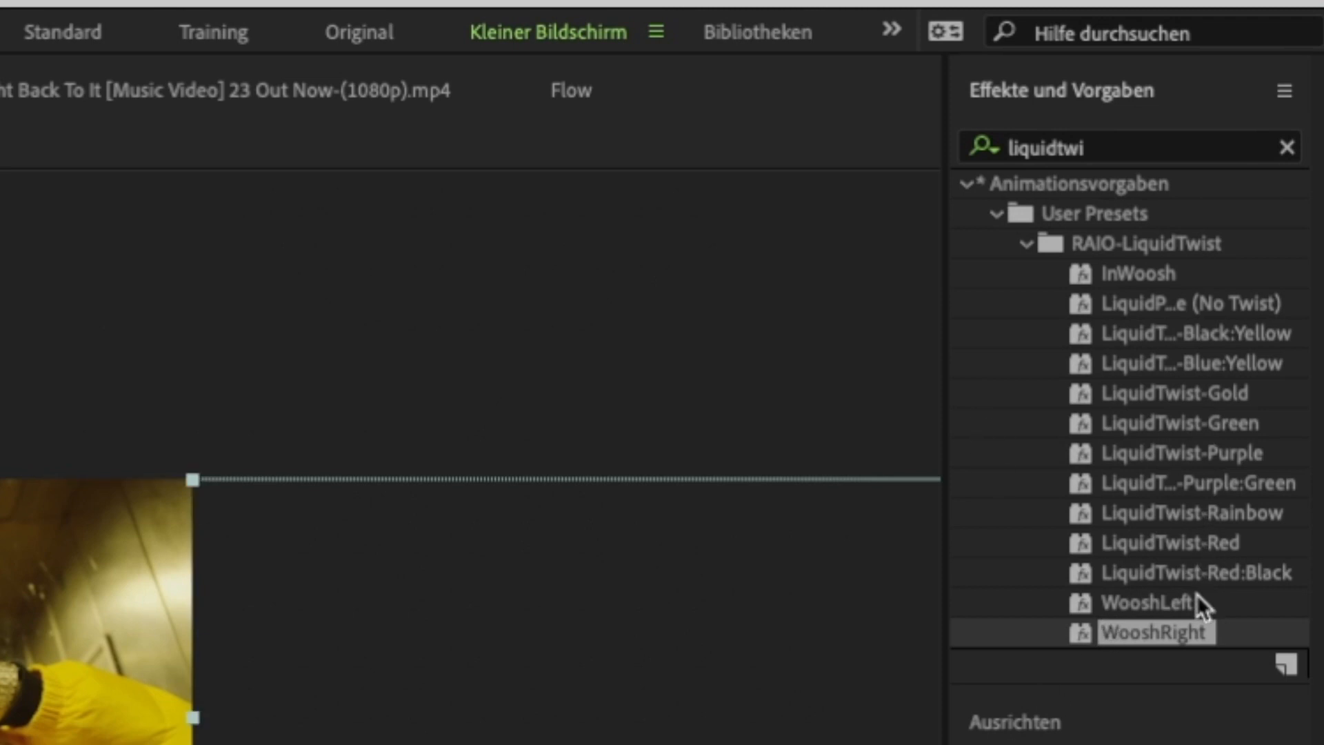
# Apply a RAIO-LiquidTwist preset from the Effects & Presets list to the composition.
pyautogui.click(1174, 333)
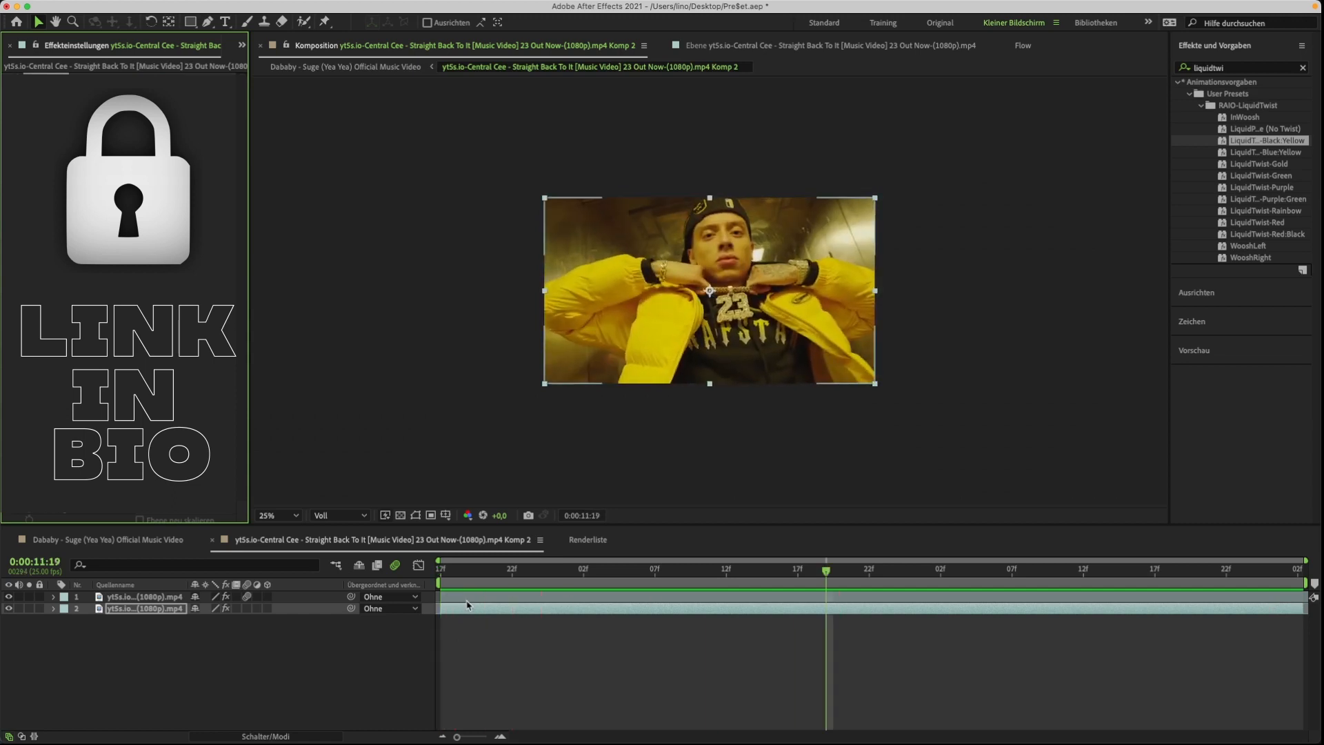
# Move the time indicator to the composition start and select the rotoscoped subject layer.
pyautogui.click(439, 569)
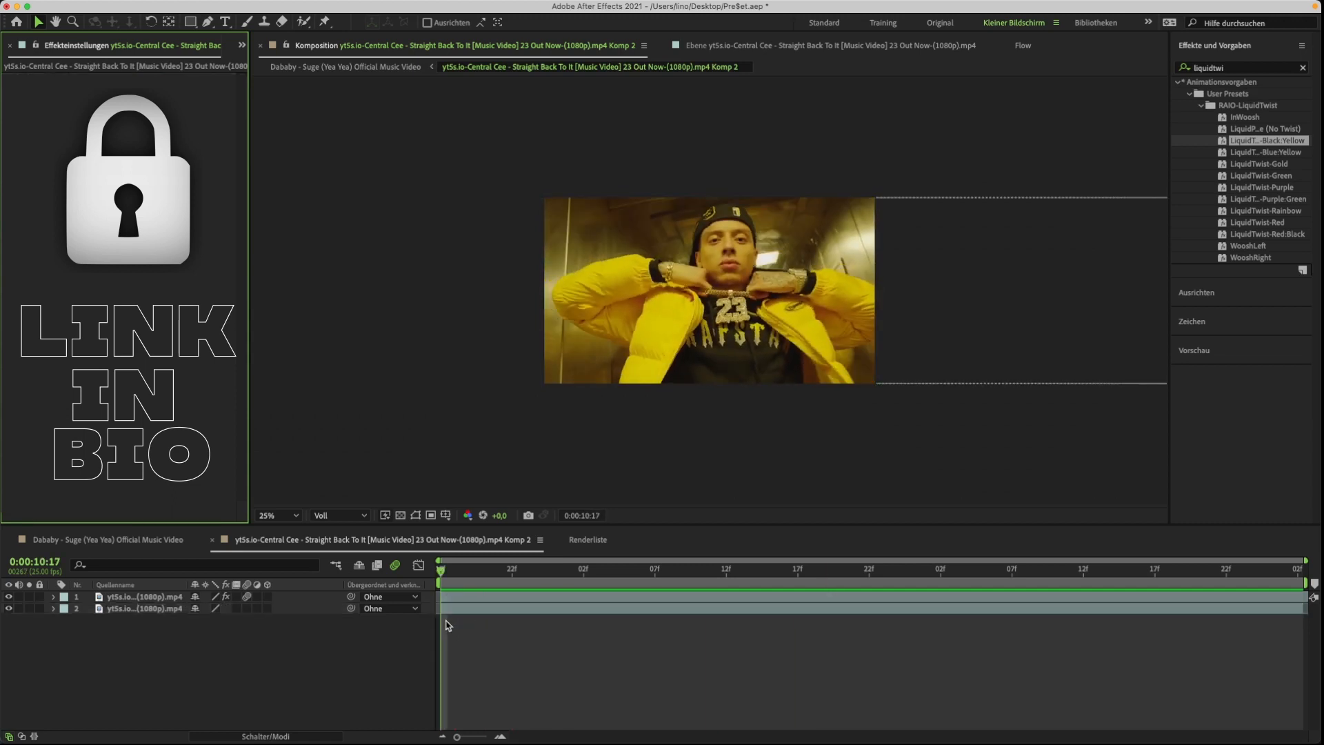
pyautogui.click(144, 596)
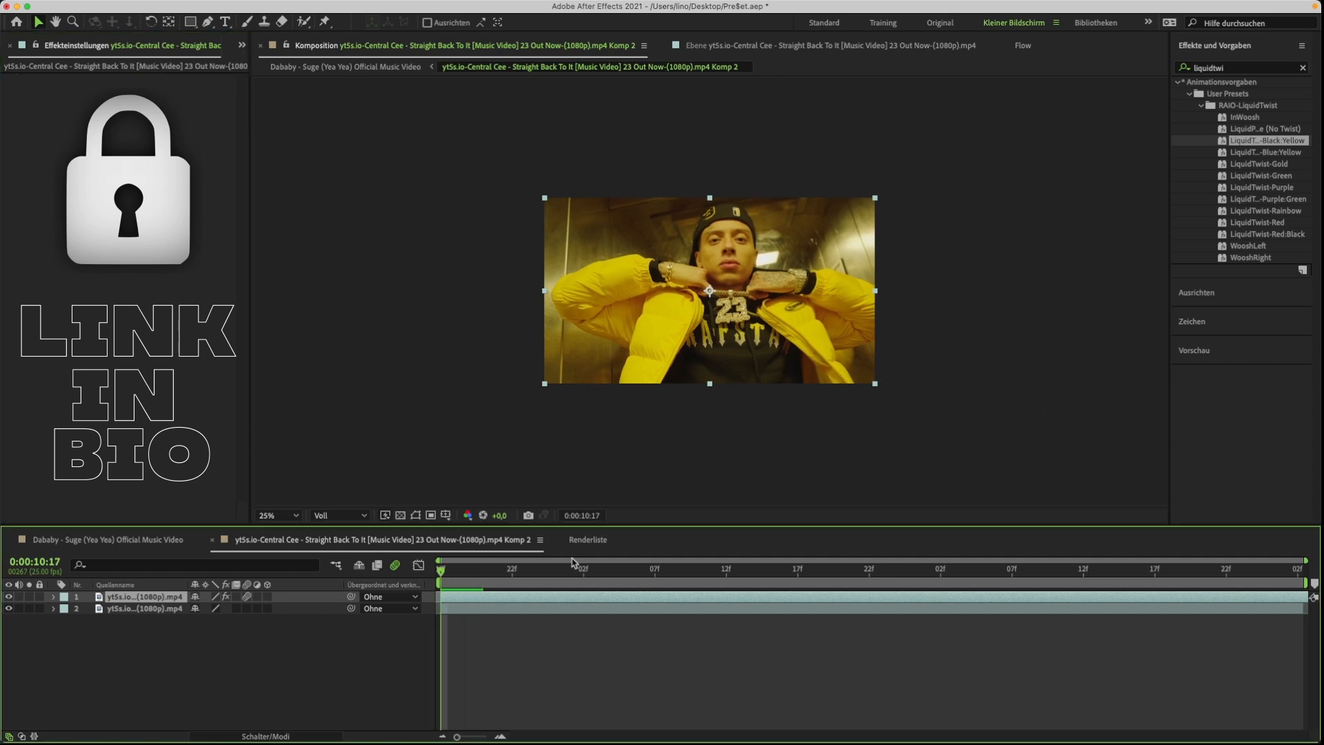
pyautogui.moveTo(1239, 251)
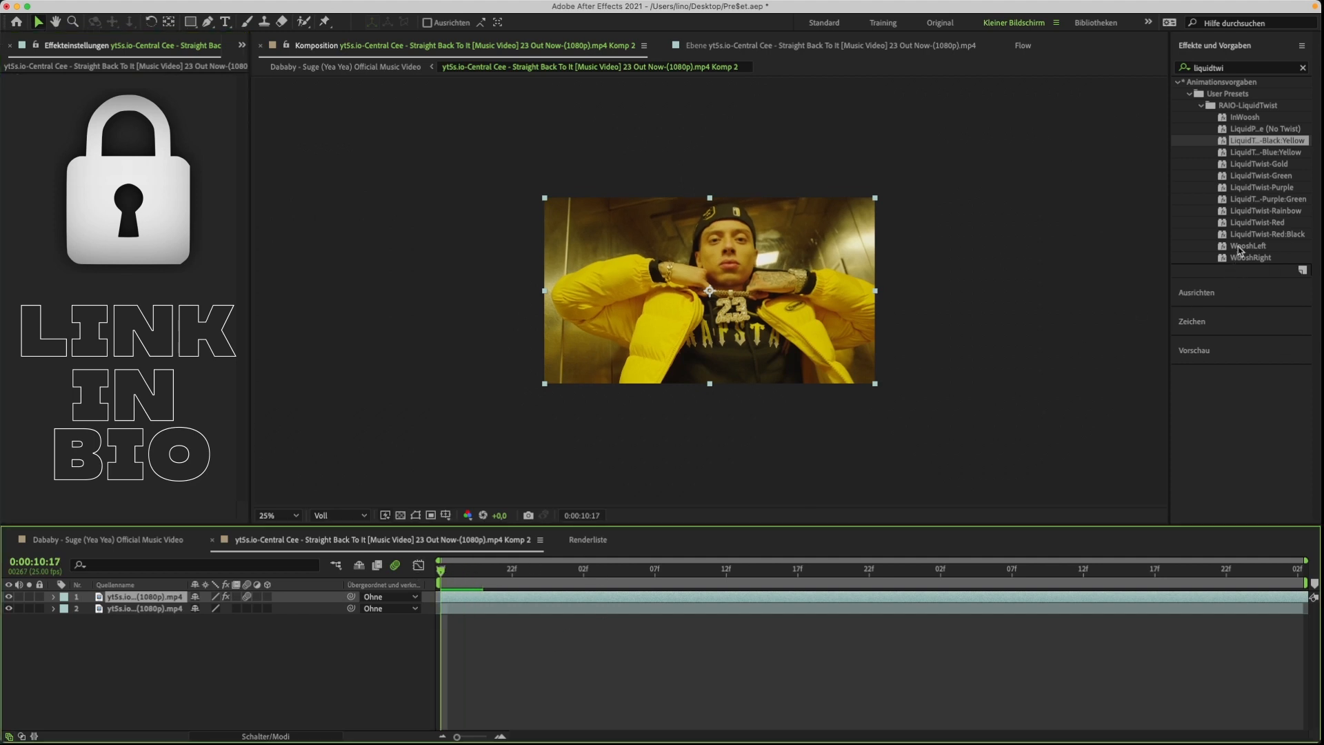
# Select the background video layer to receive LiquidTwist-Green.
pyautogui.click(1250, 245)
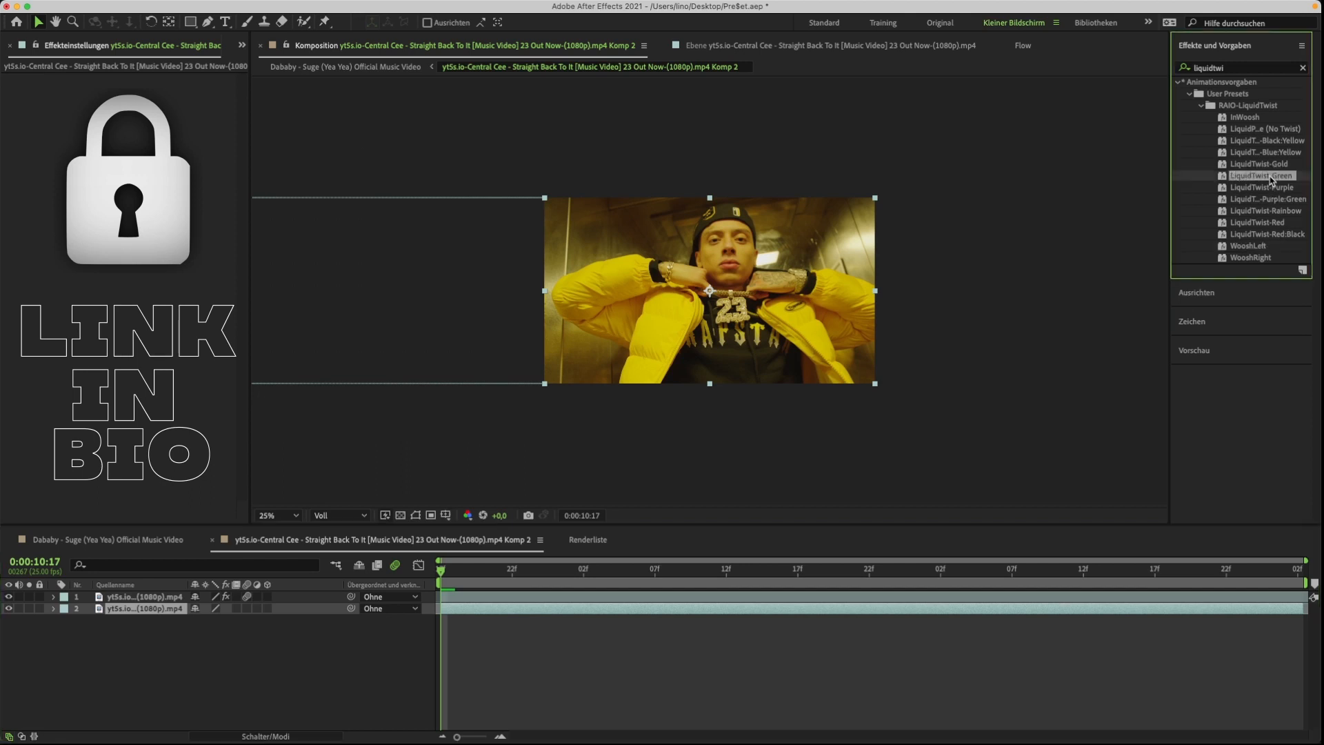
pyautogui.moveTo(1270, 180)
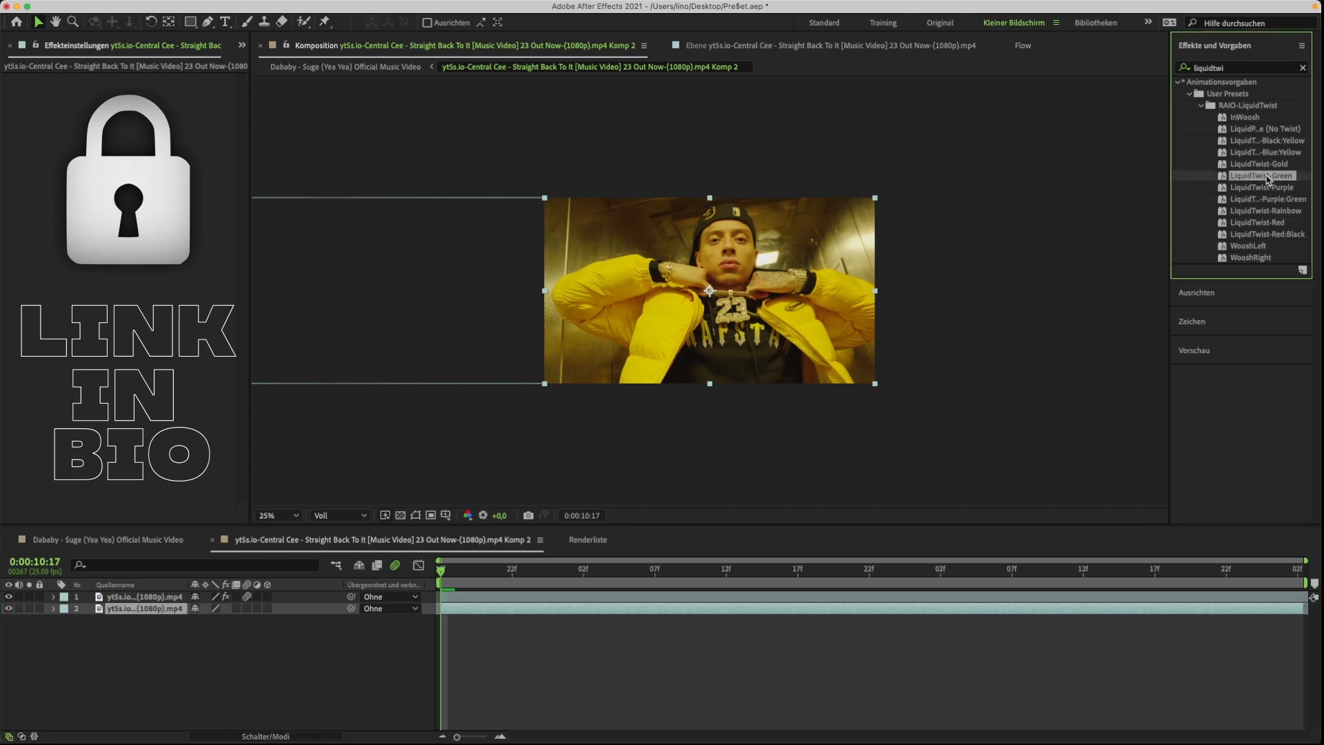